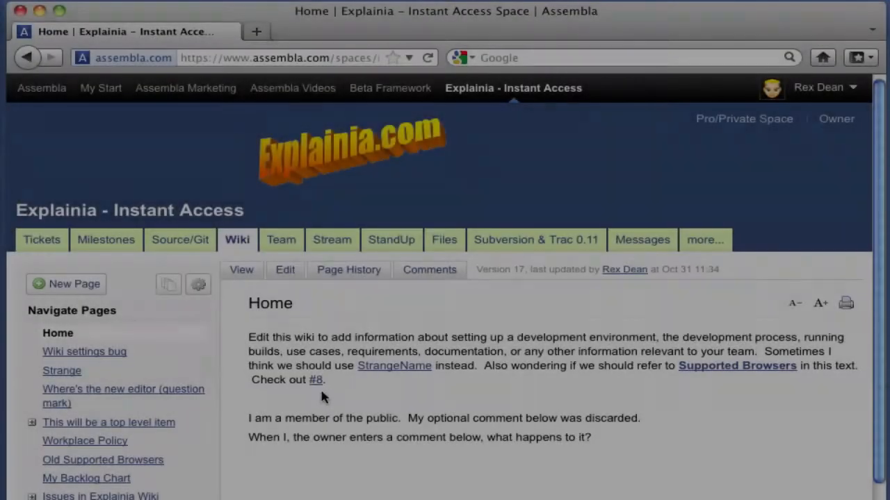
Create a wiki page named 'Supported Browsers' with the pasted browser list as its body
left_click(73, 284)
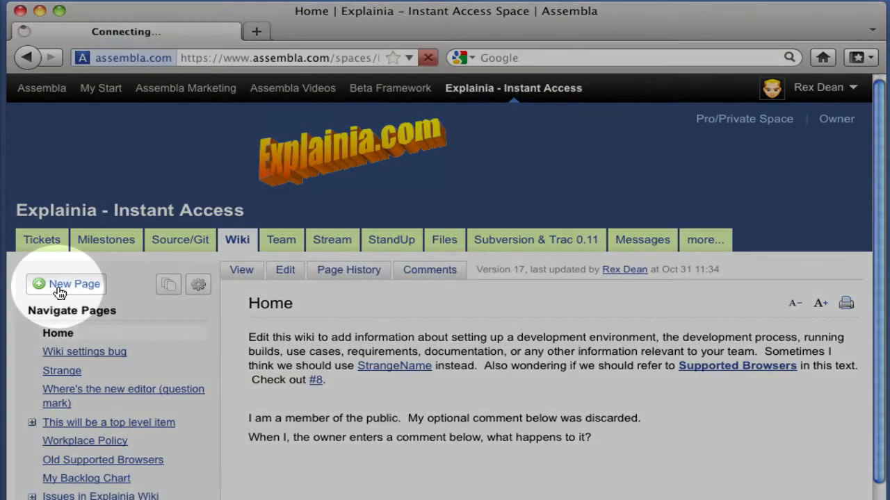
left_click(65, 283)
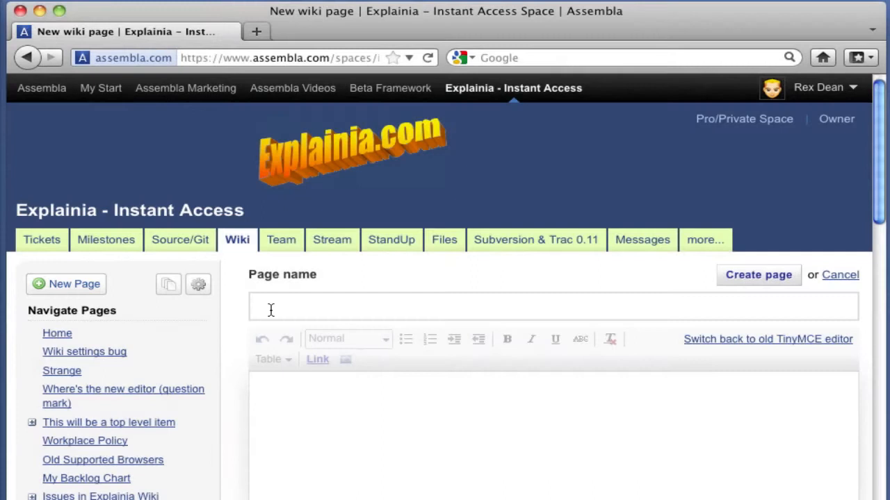
type("Su")
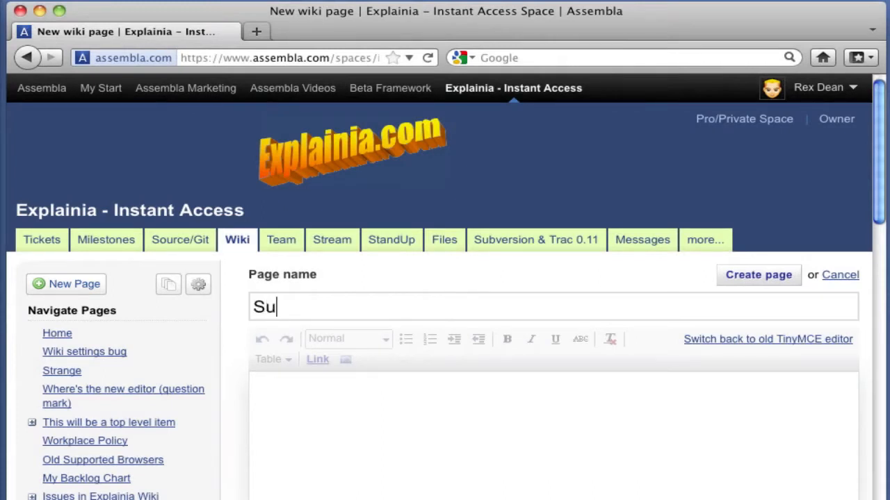
type("pported Brow")
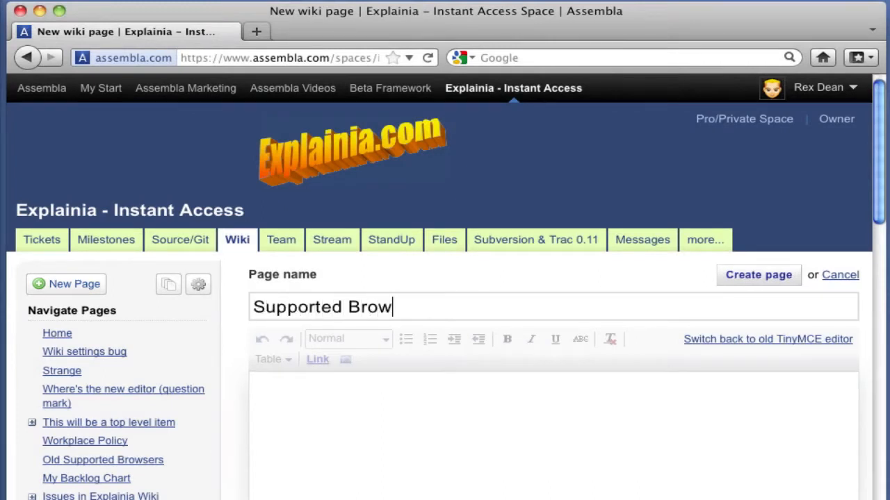
type("sers")
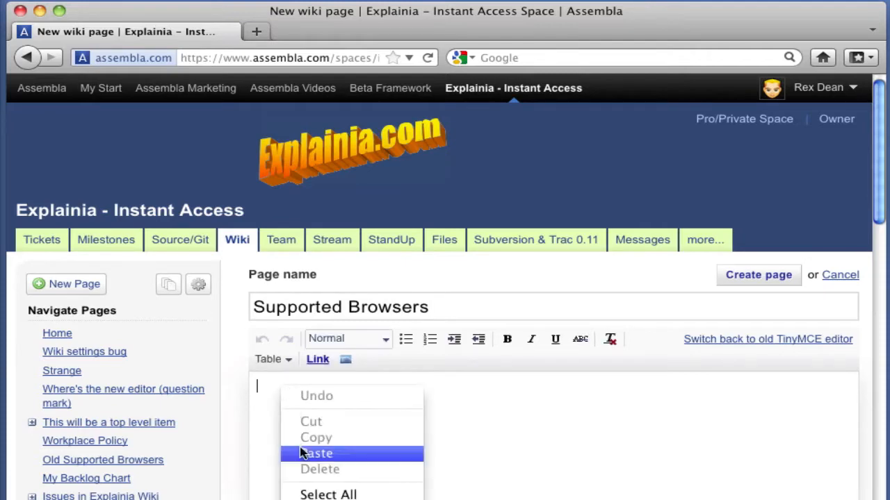
left_click(317, 454)
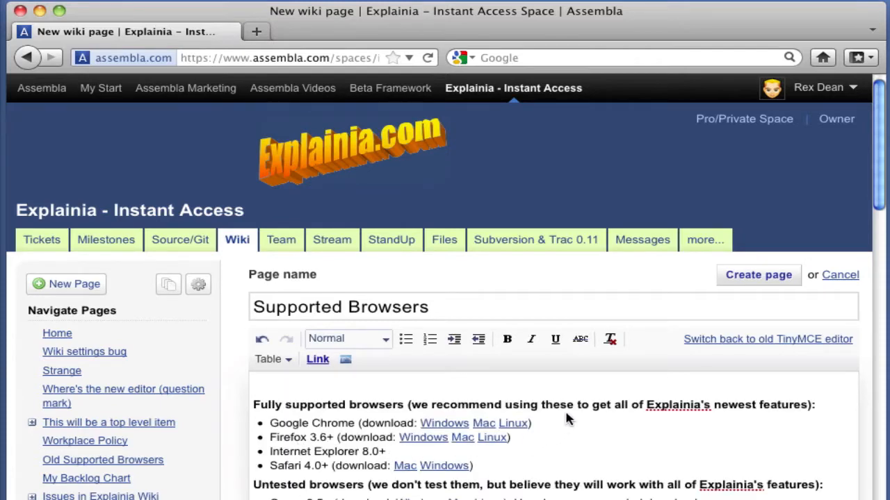
left_click(759, 274)
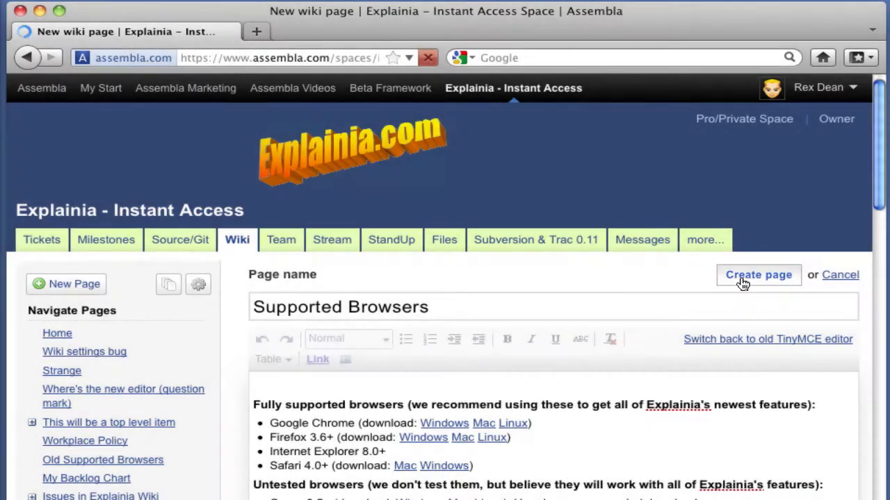
left_click(758, 274)
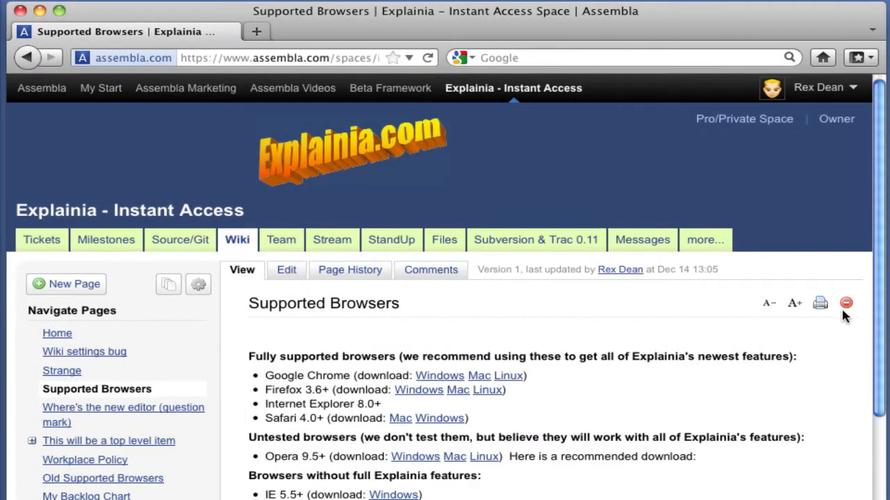
left_click(846, 302)
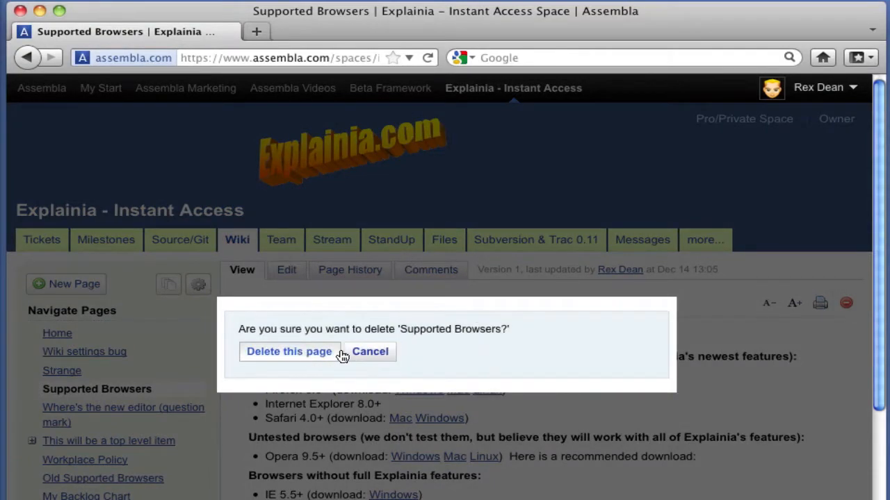
left_click(370, 351)
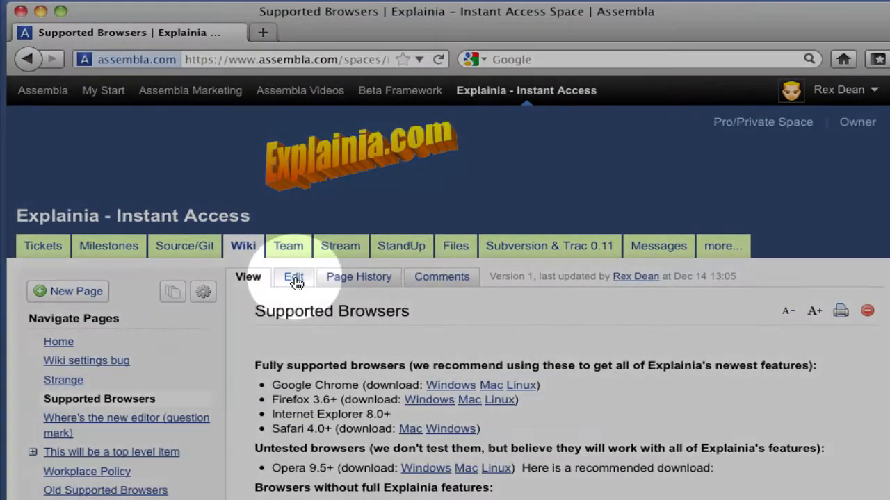
Italicize the word 'Chrome' in the Supported Browsers page's browser list
left_click(293, 276)
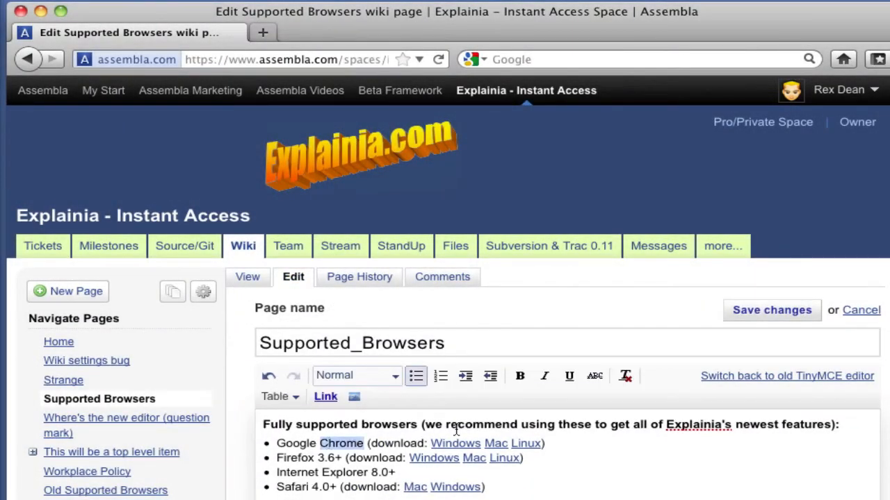
double_click(344, 473)
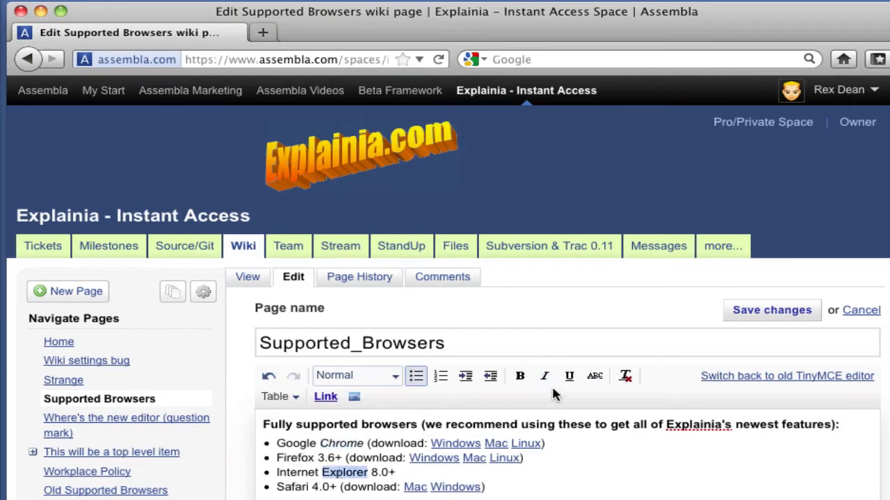
left_click(771, 310)
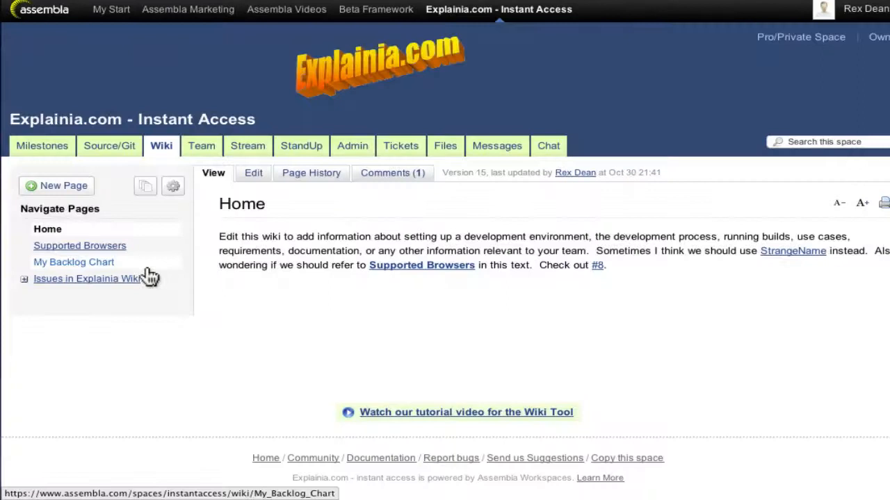
Open the Order Pages view and scroll through the wiki page list
left_click(172, 186)
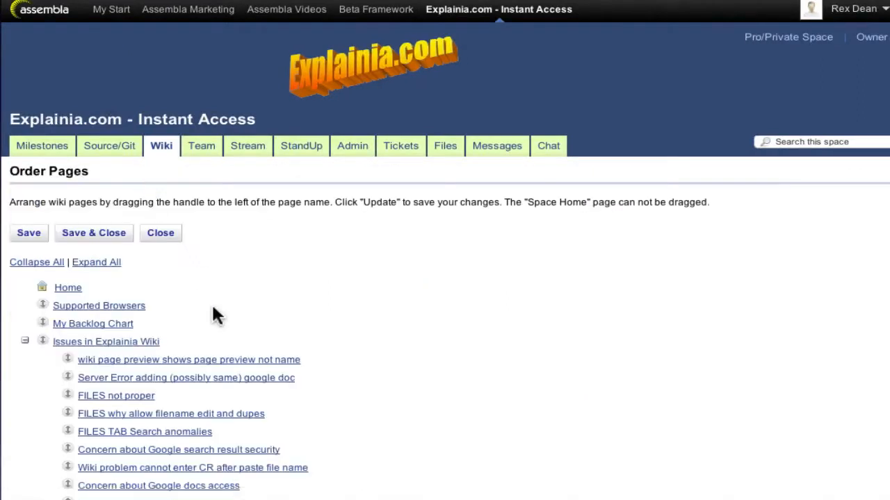
scroll("down", 3)
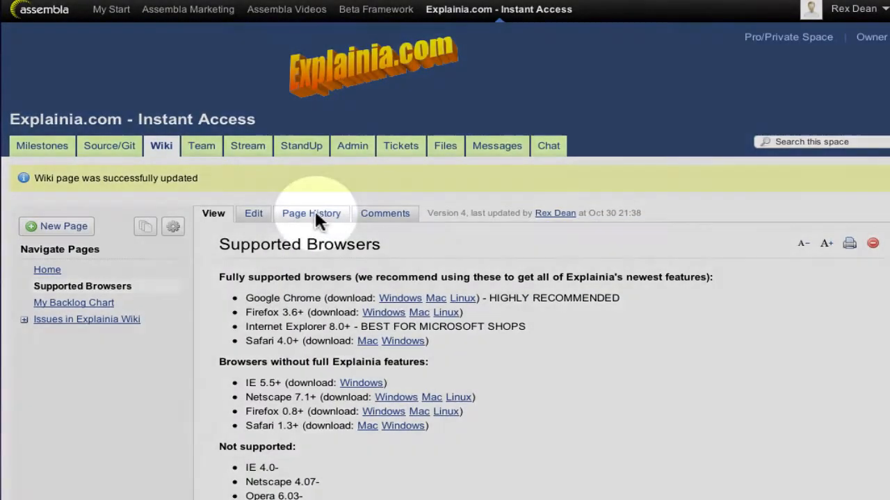
Show the Page History diff between versions 4 and 2 of Supported Browsers
left_click(311, 214)
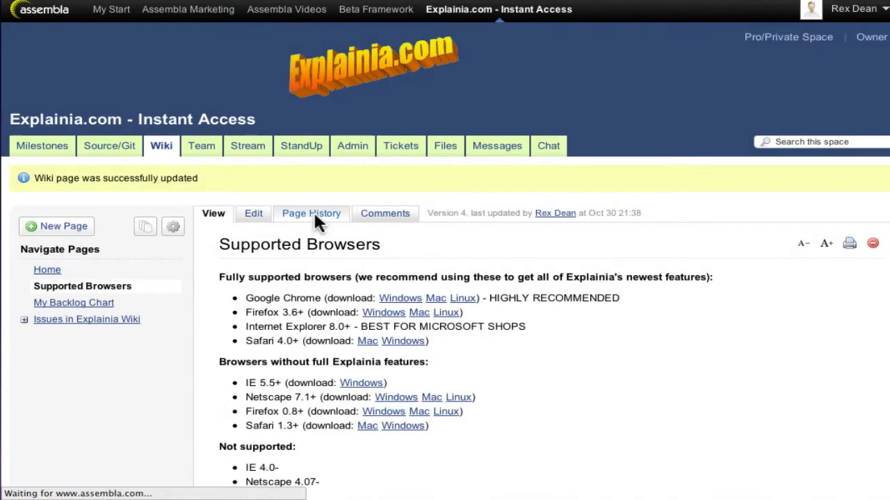
left_click(311, 214)
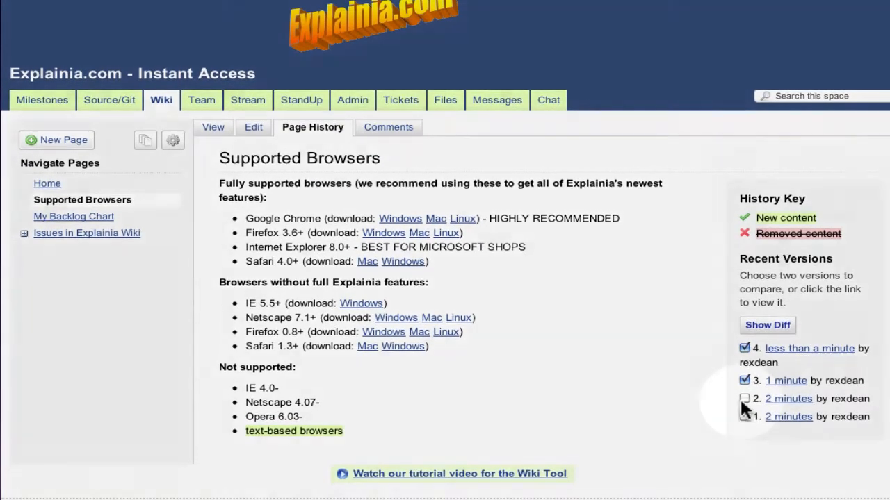
left_click(745, 399)
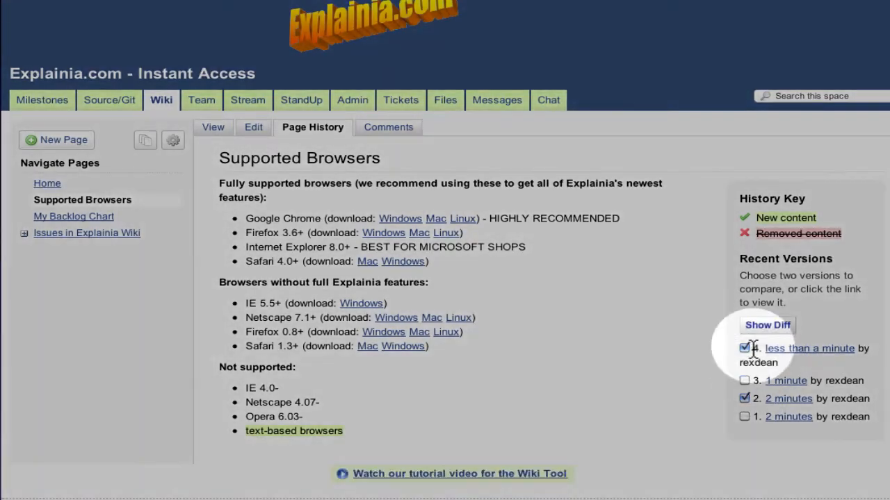
left_click(768, 325)
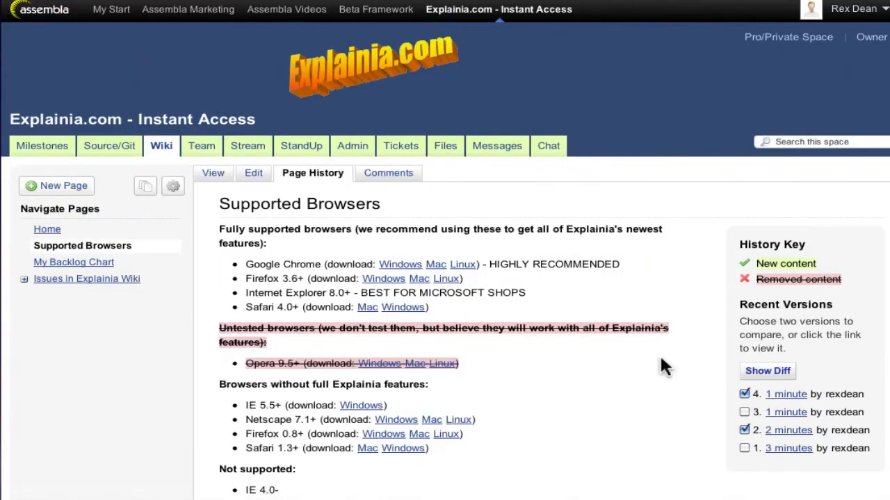
scroll("down", 3)
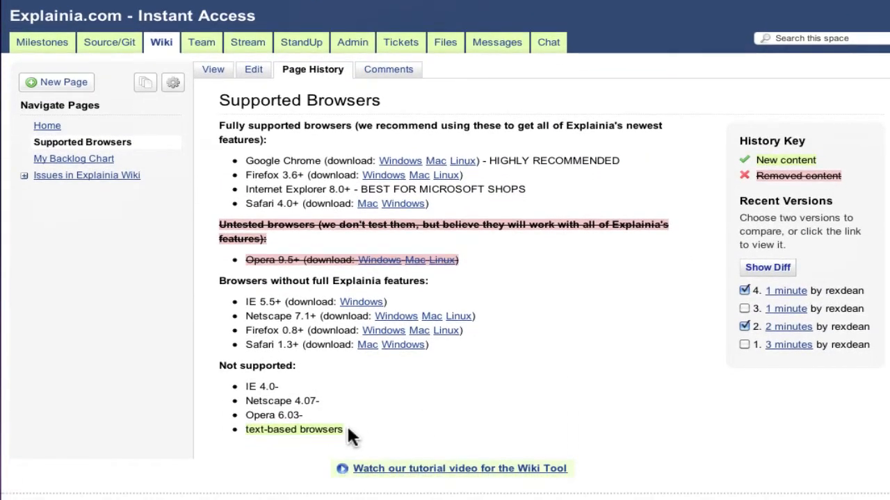
mouse_move(327, 272)
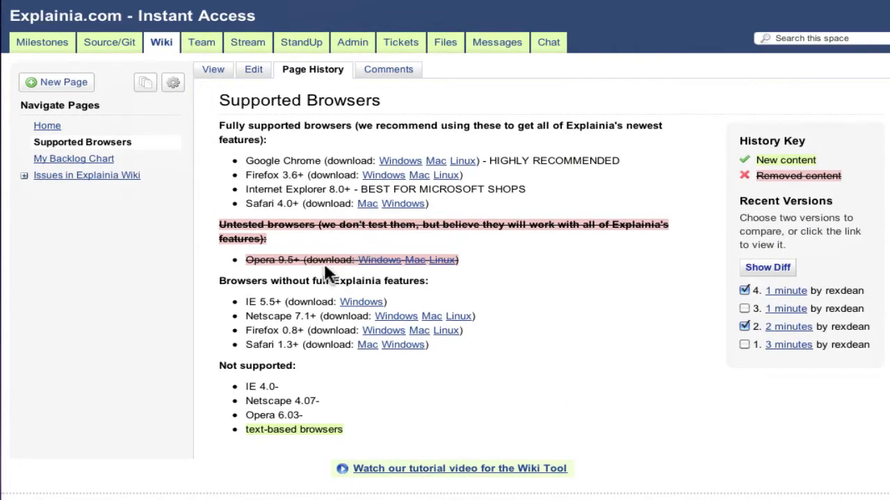
mouse_move(659, 318)
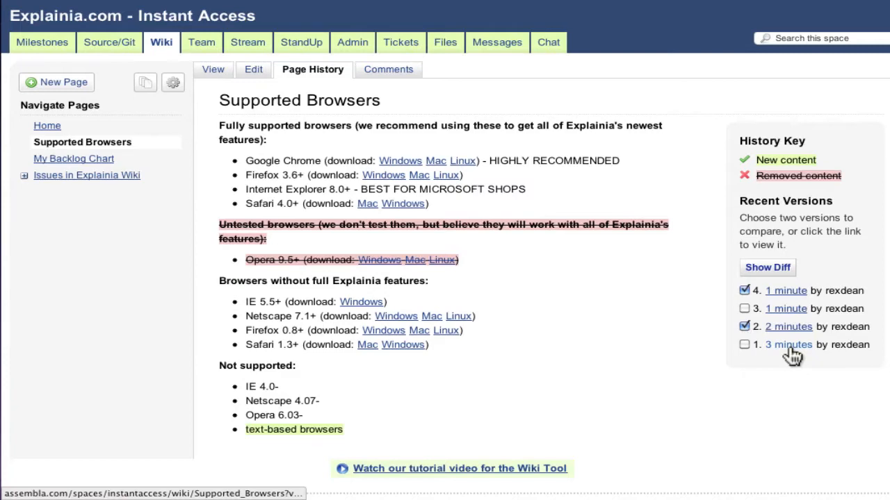
Open version 1 of Supported Browsers and roll back to it as version 5
left_click(788, 345)
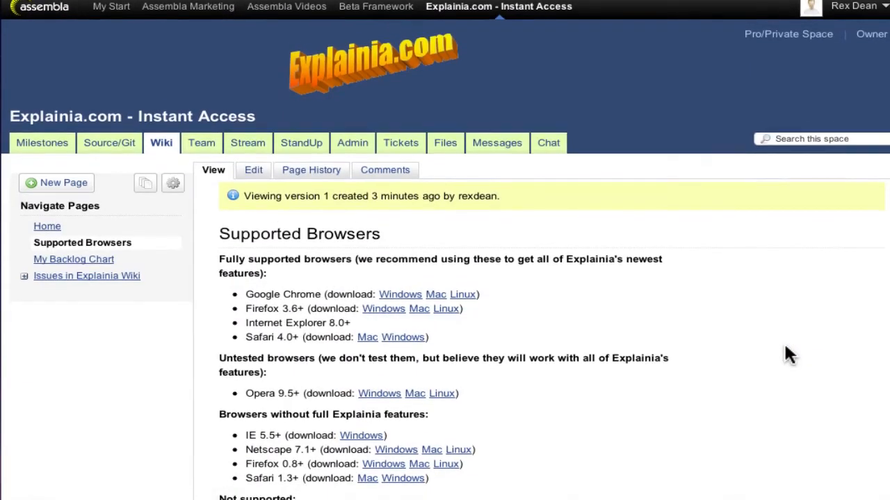
scroll("down", 3)
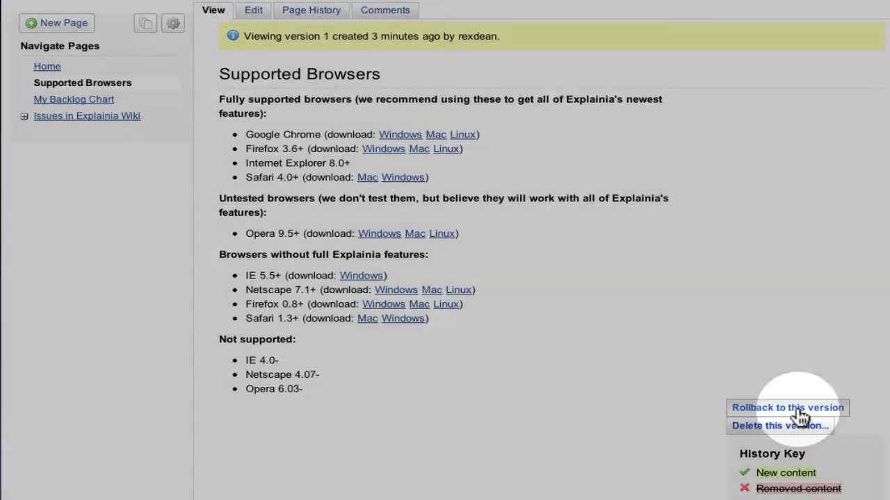
left_click(787, 408)
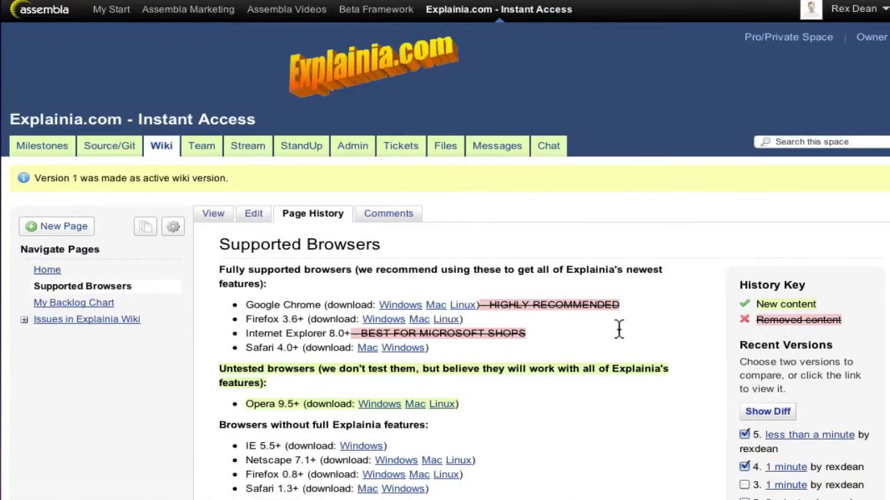
mouse_move(436, 238)
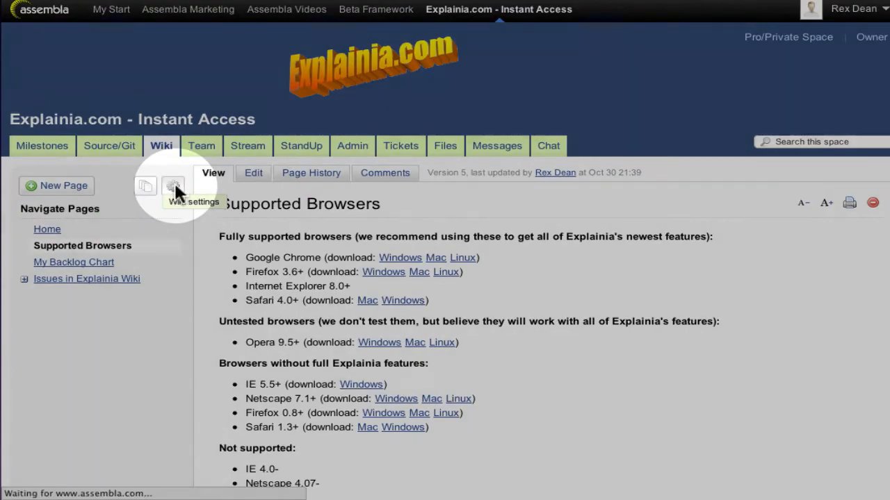
Post 'This is terrific!' as a Home page comment and view it under Messages
left_click(173, 185)
type("This is terrific")
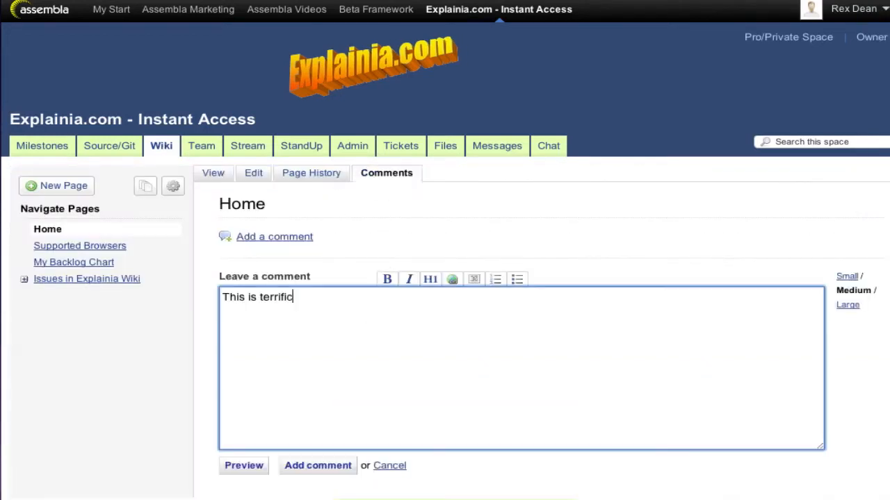
left_click(318, 466)
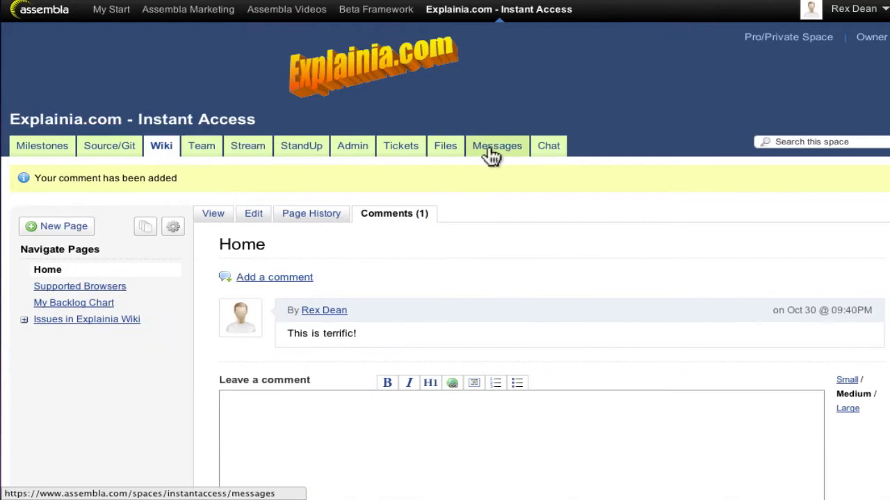
left_click(496, 146)
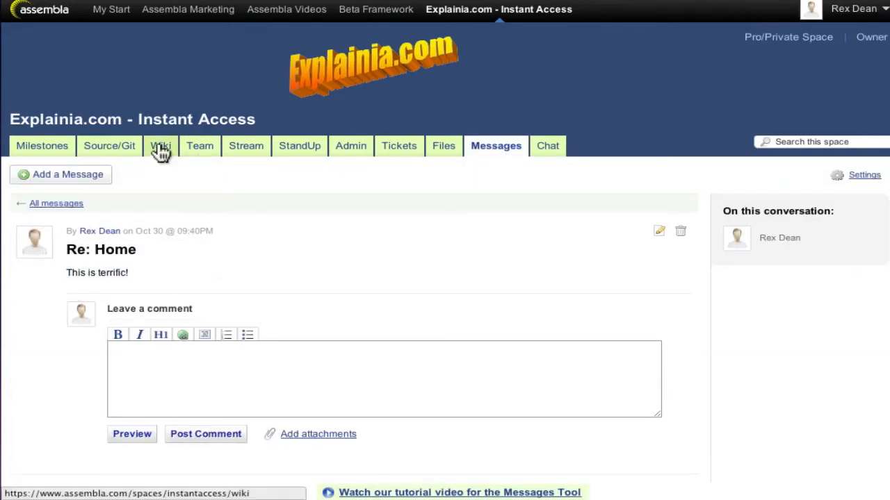
Review the wiki's Custom Permissions, keeping watcher access at Edit
left_click(161, 145)
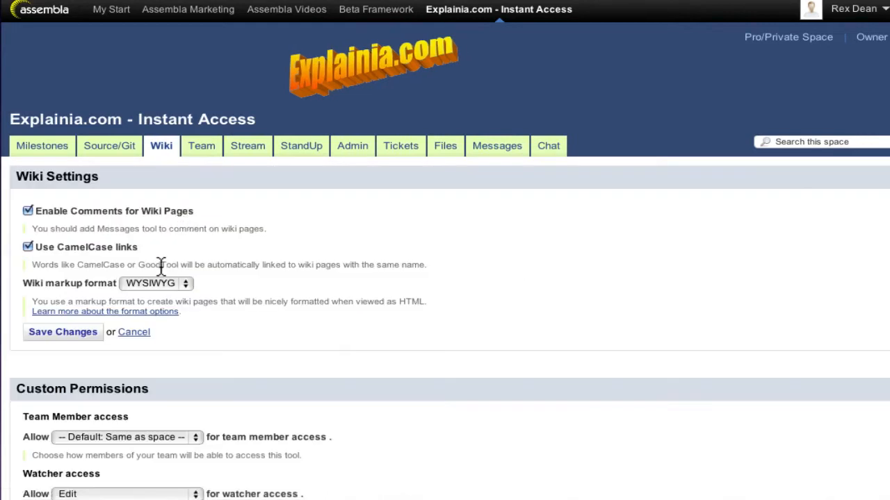
mouse_move(108, 269)
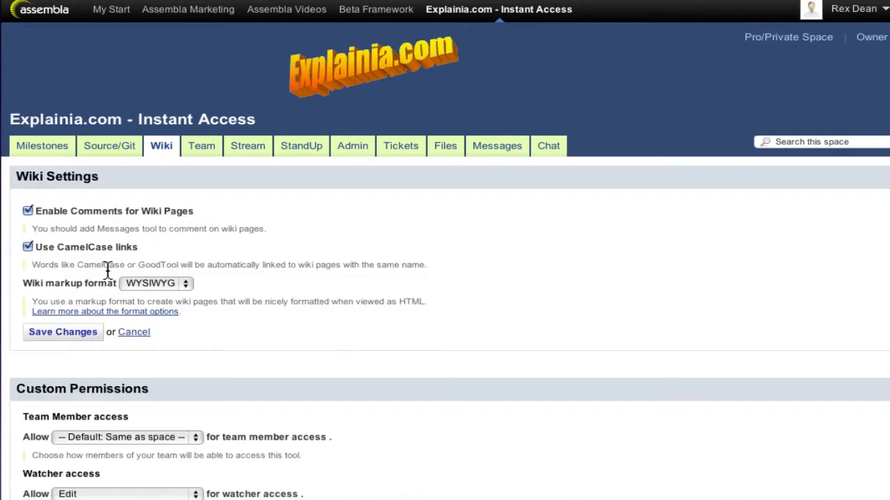
mouse_move(198, 356)
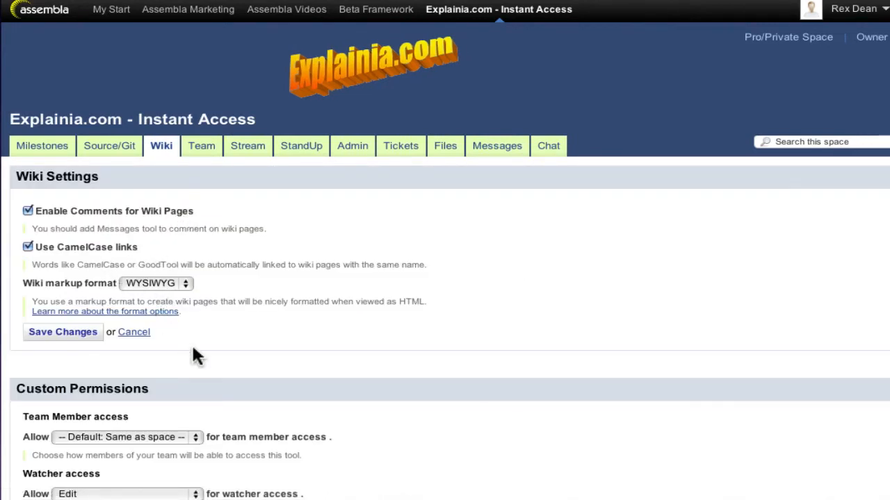
scroll("down", 3)
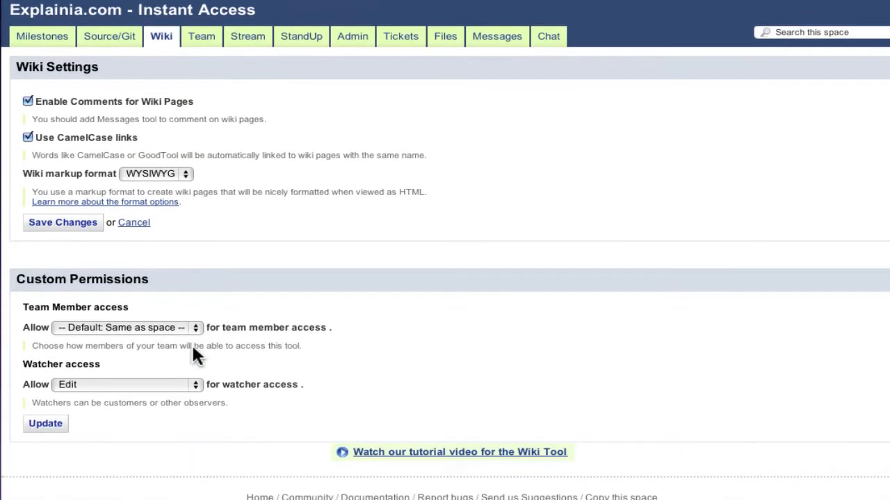
mouse_move(195, 356)
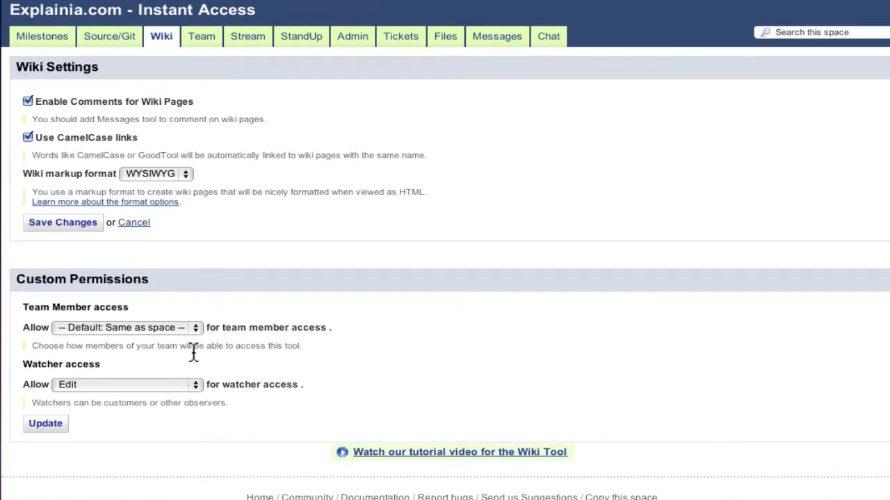
left_click(125, 328)
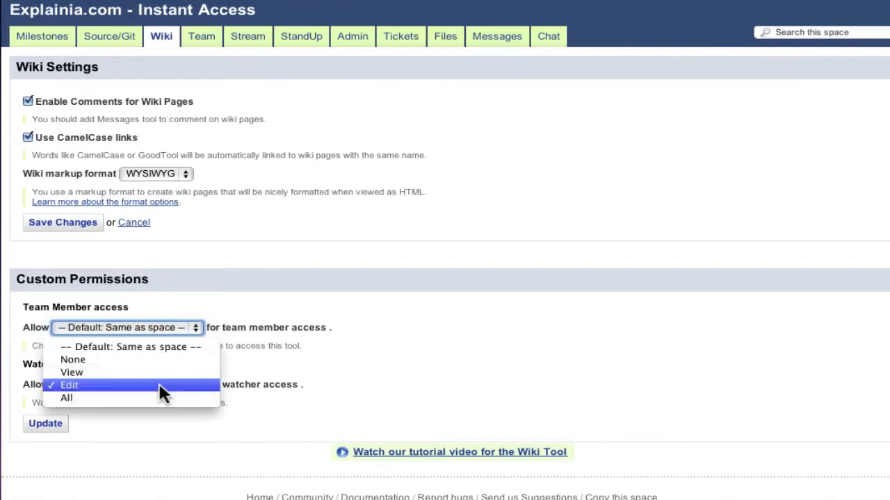
left_click(68, 386)
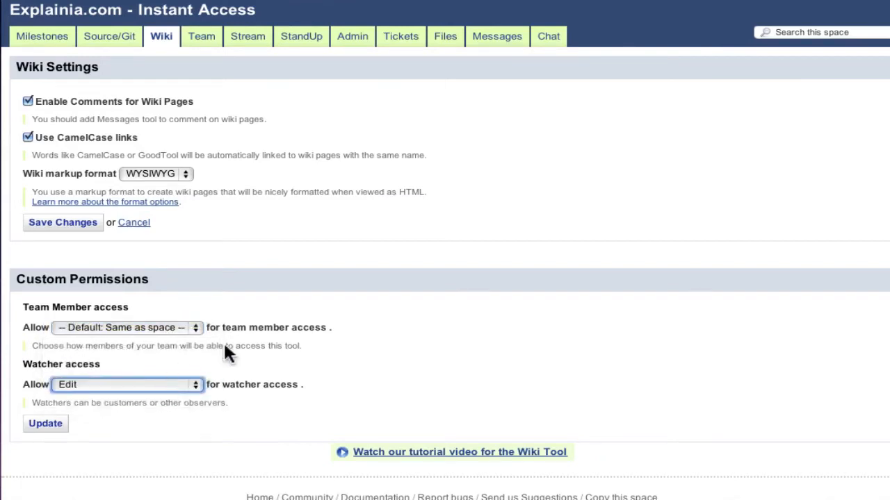
scroll("up", 3)
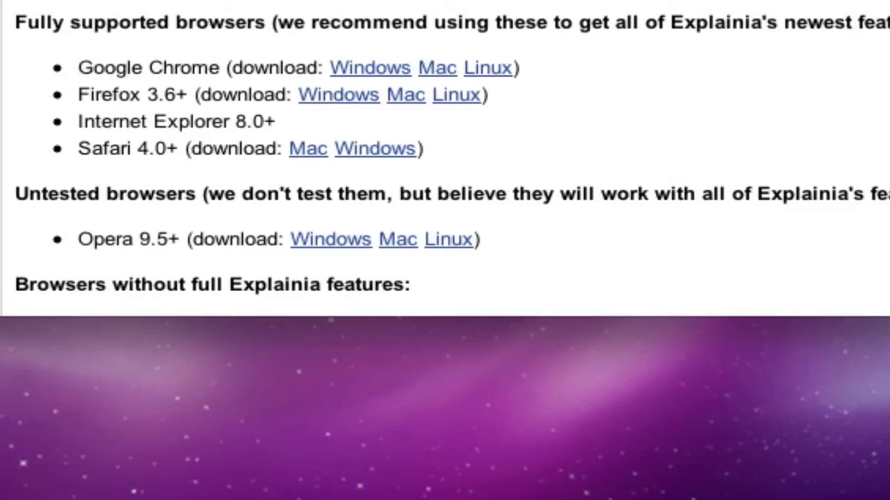
Add [[image:explainia.png]] markup after the Google Chrome line on Supported Browsers
type("[[image")
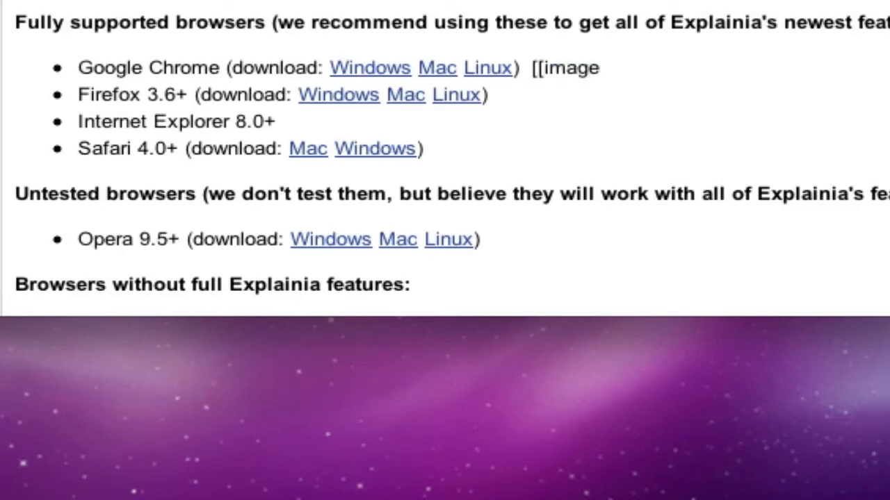
type("explainia.p")
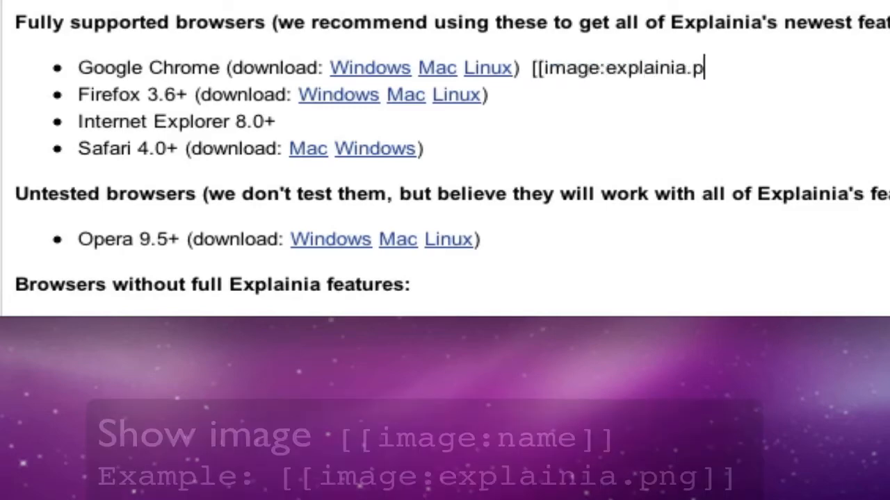
type("ng]]")
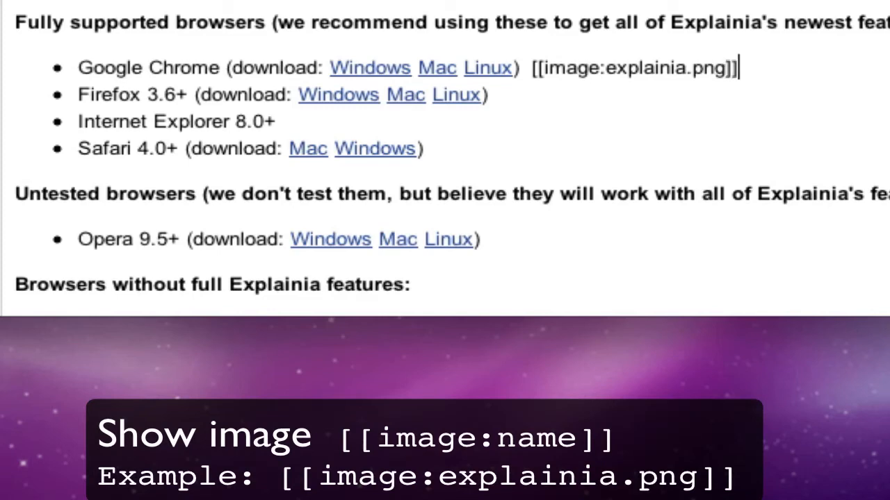
scroll("up", 3)
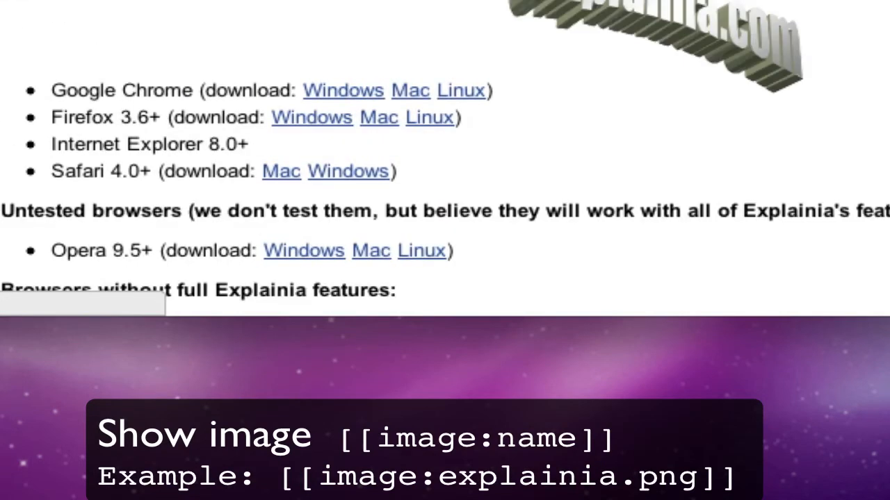